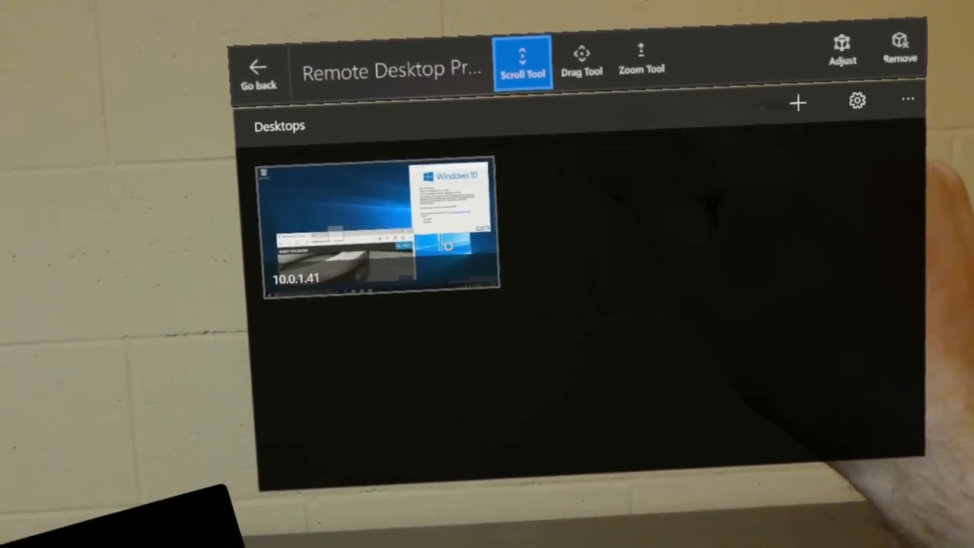
- Start the Remote Desktop connection to the saved Surface Pro desktop at 10.0.1.41
{"action": "left_click", "coordinate": [377, 226]}
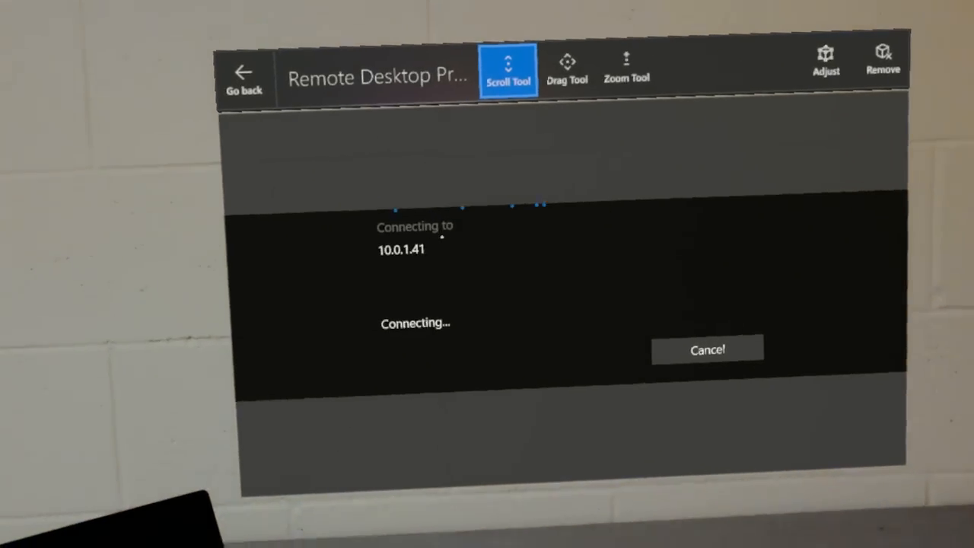